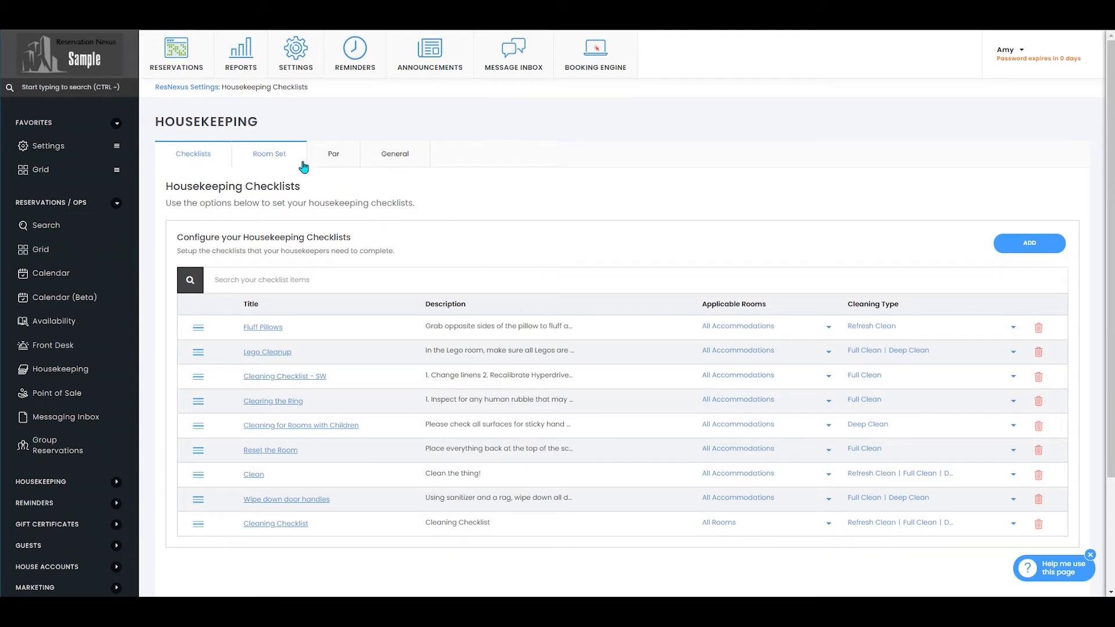
Step: Show the Housekeeping General settings with Housekeeping Pro and cleaning goals 90 passing, 95 exceptional
left_click(393, 153)
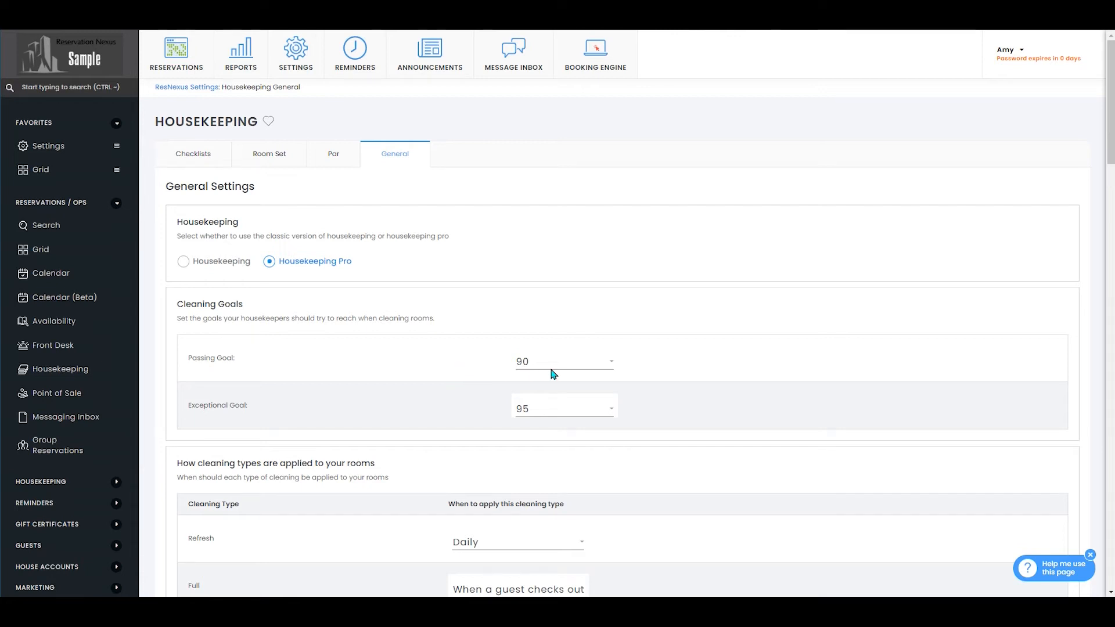
left_click(562, 362)
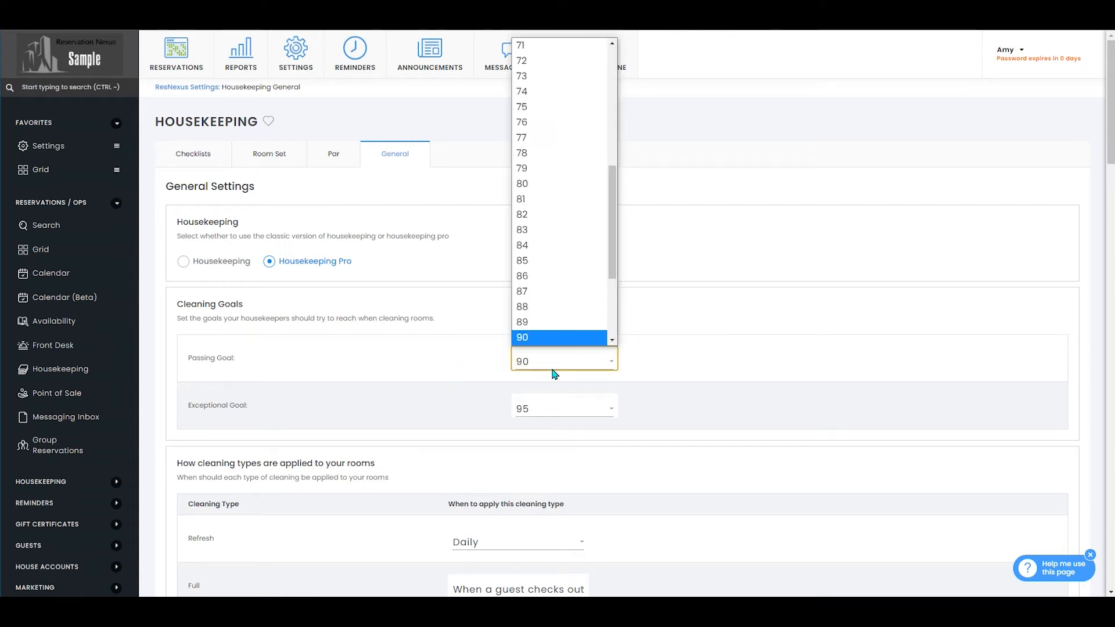
left_click(521, 336)
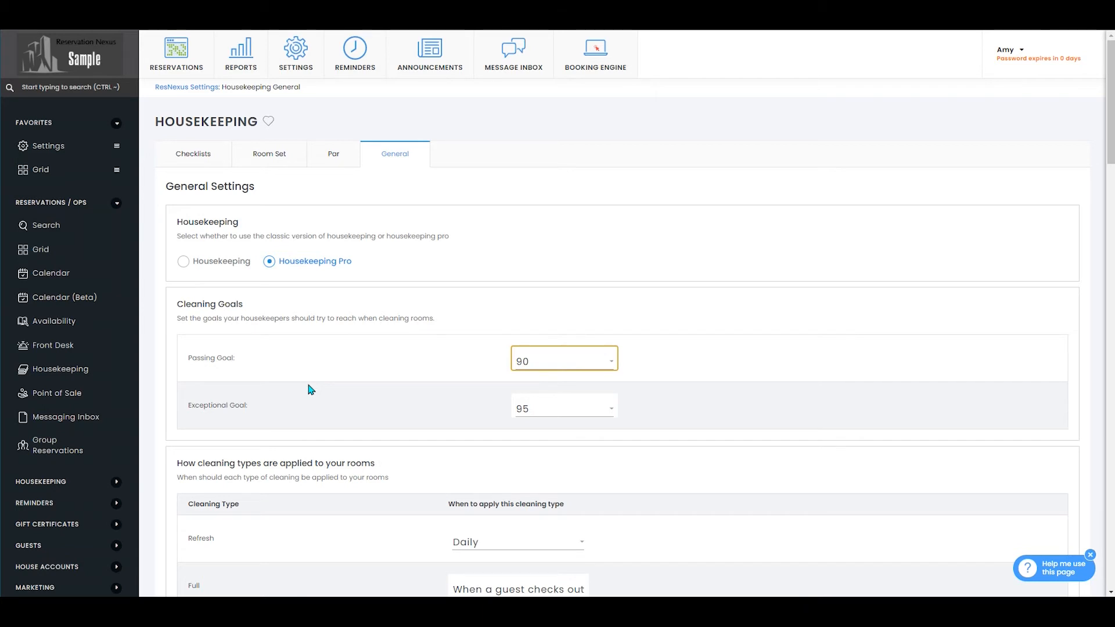
mouse_move(311, 328)
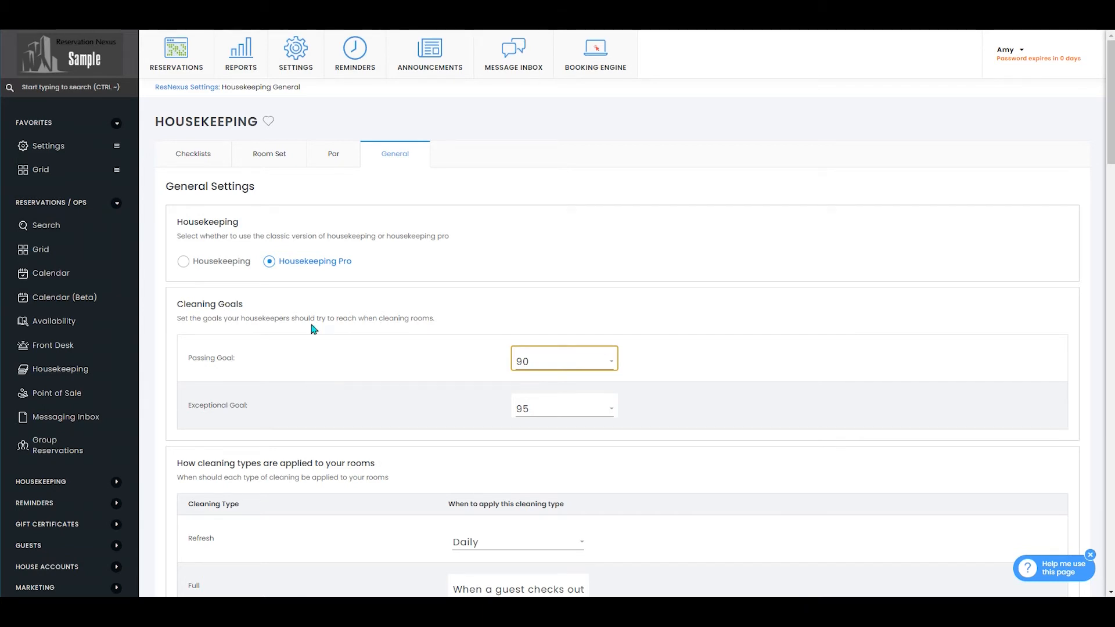
mouse_move(221, 374)
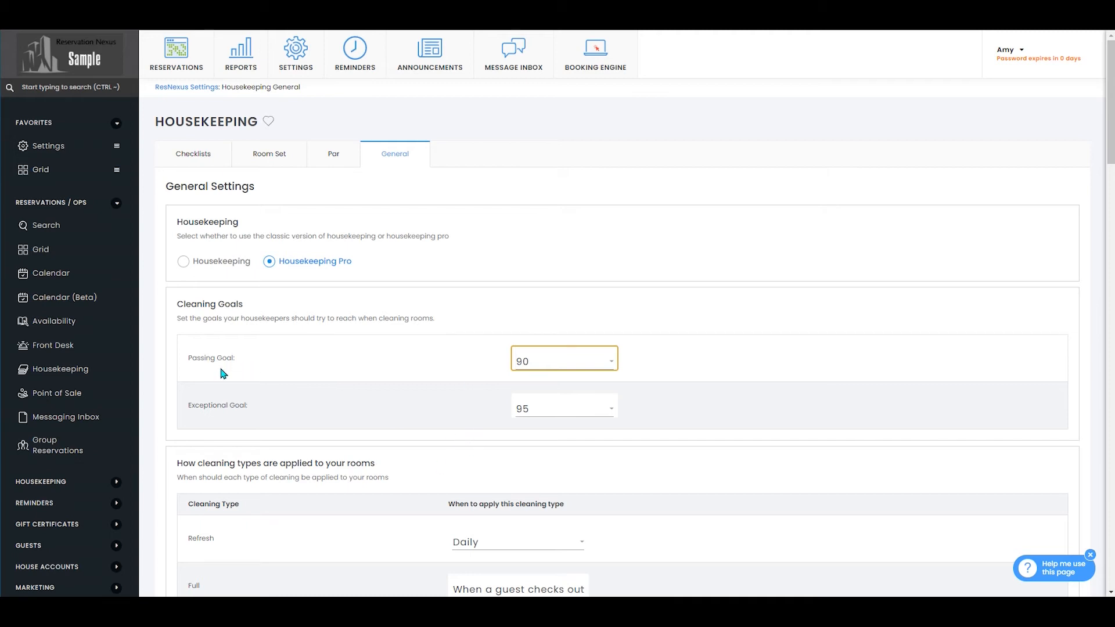